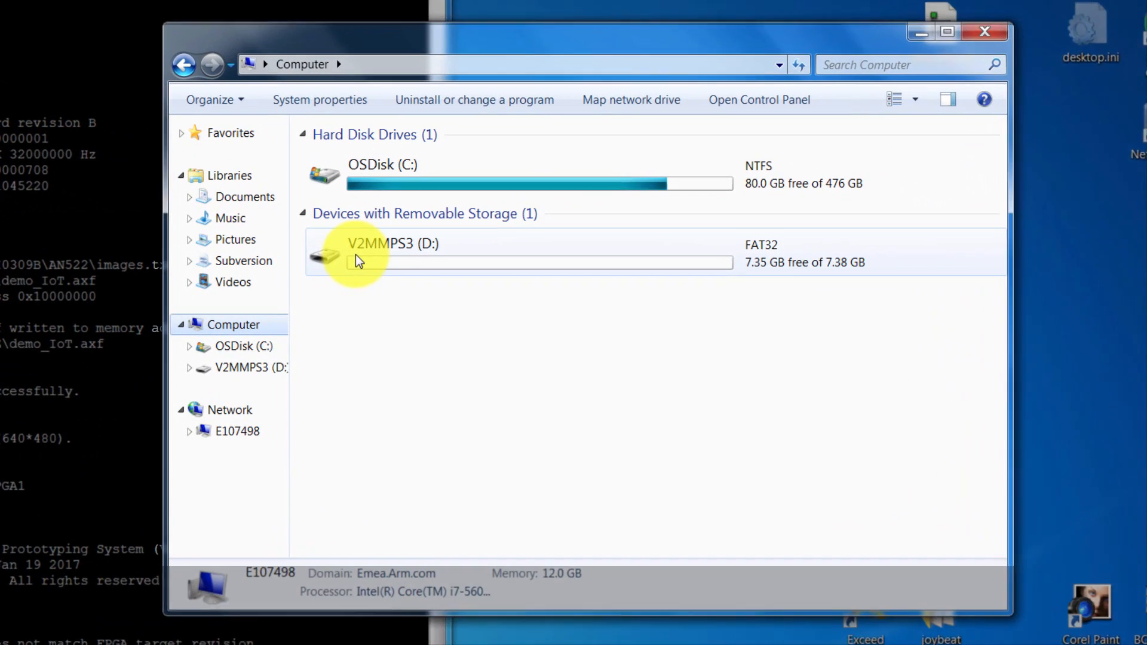
- Navigate into the V2MMPS3 (D:) drive's MB\HBI0309B board folder
{"action": "double_click", "coordinate": [358, 252]}
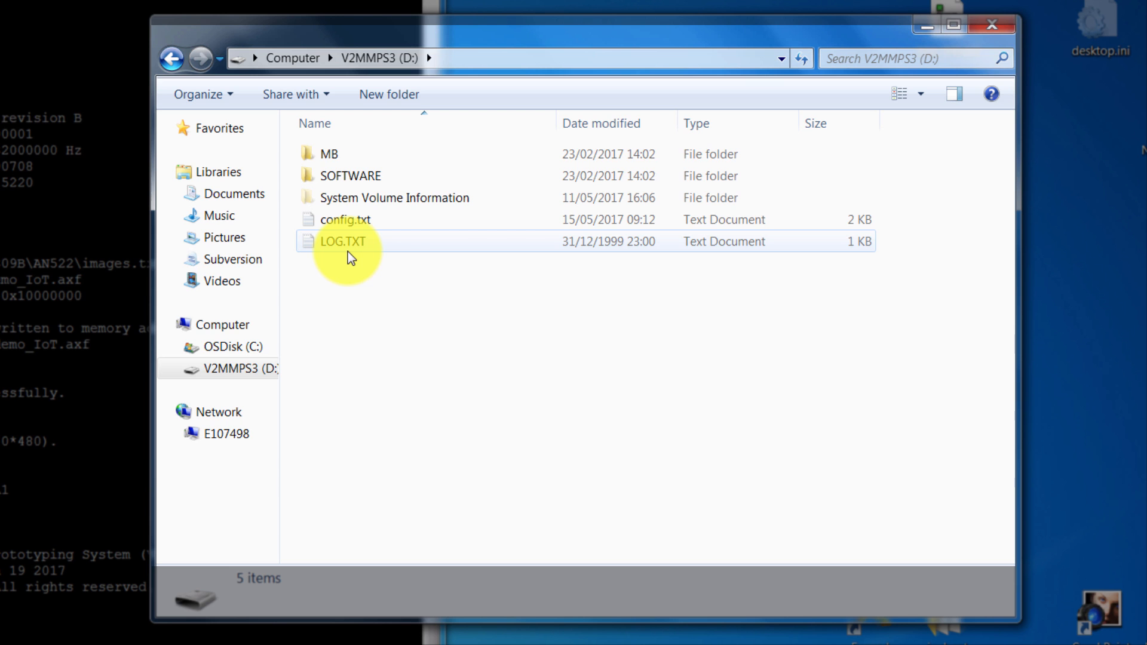
{"action": "double_click", "coordinate": [330, 153]}
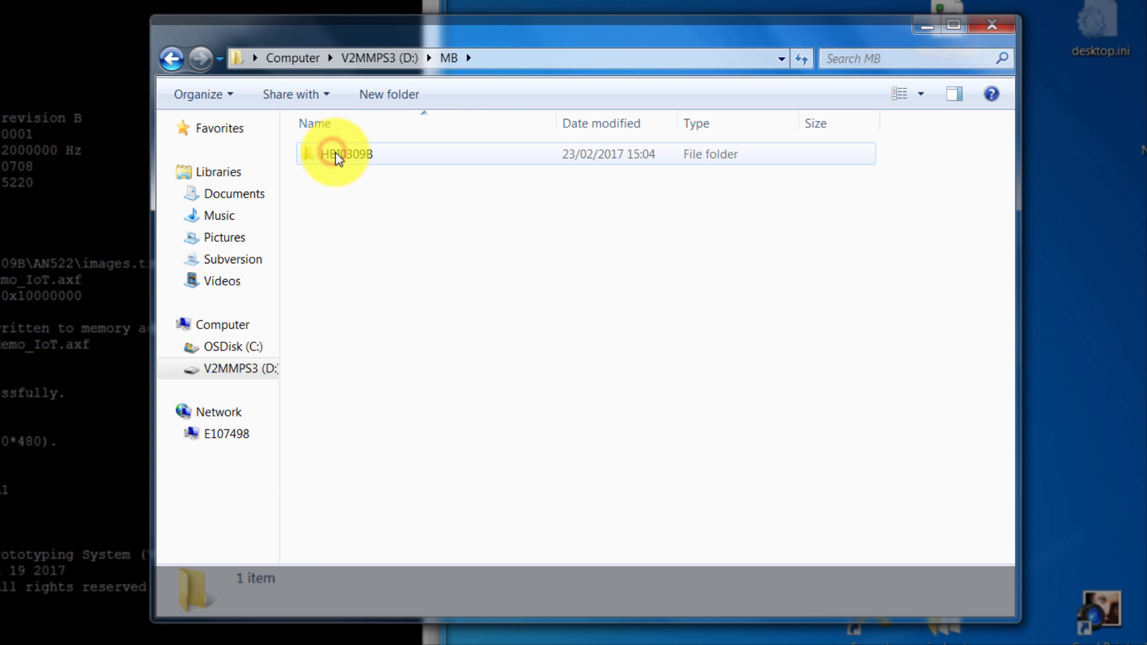
{"action": "double_click", "coordinate": [339, 154]}
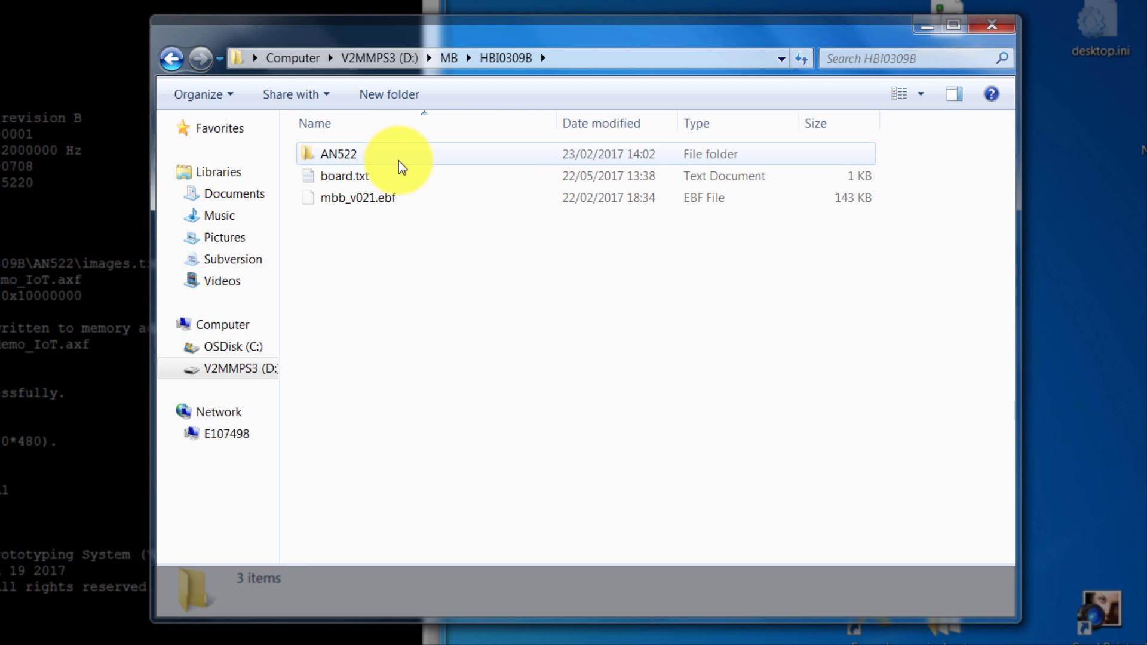
- View the board.txt motherboard configuration file in Notepad, then close it
{"action": "double_click", "coordinate": [349, 176]}
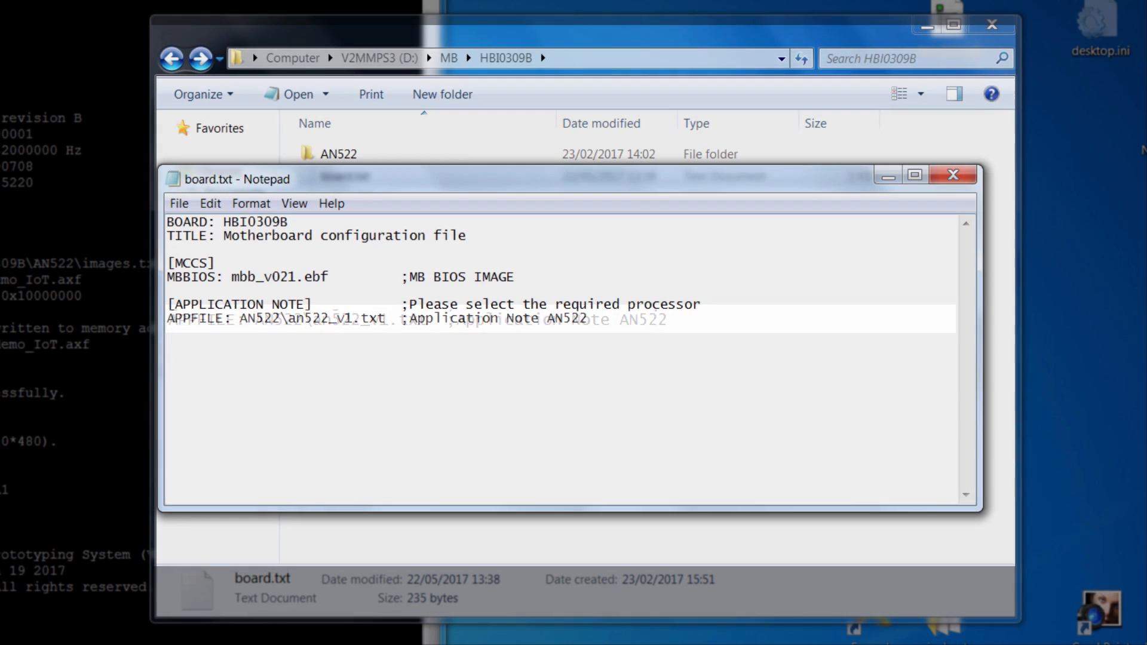
{"action": "mouse_move", "coordinate": [972, 178]}
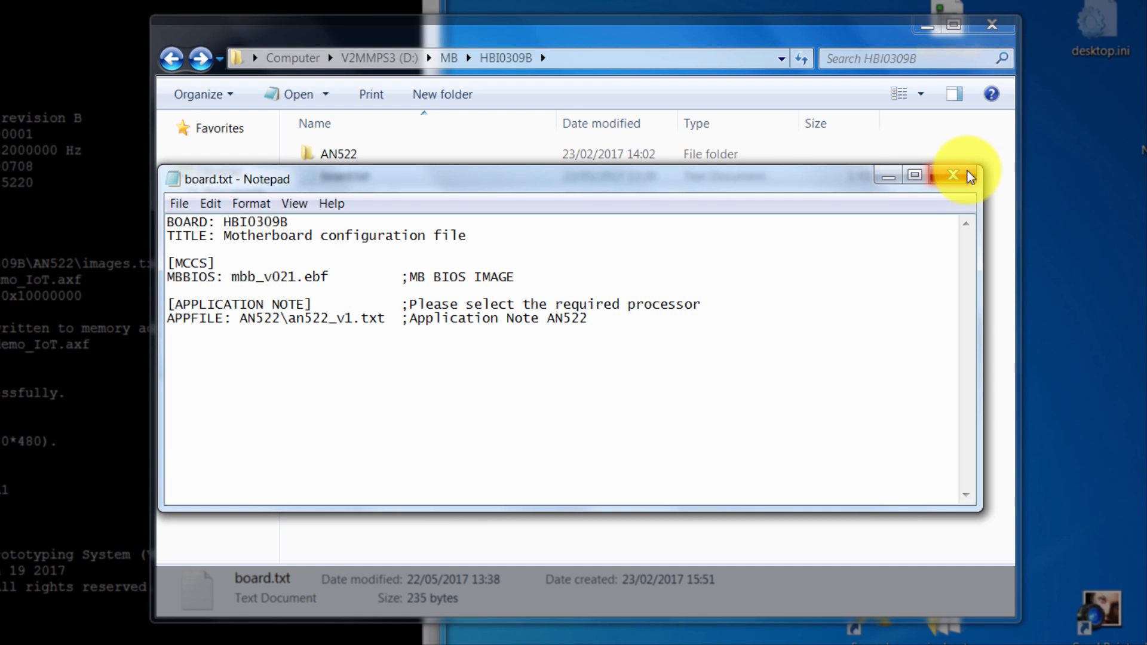
{"action": "left_click", "coordinate": [951, 174]}
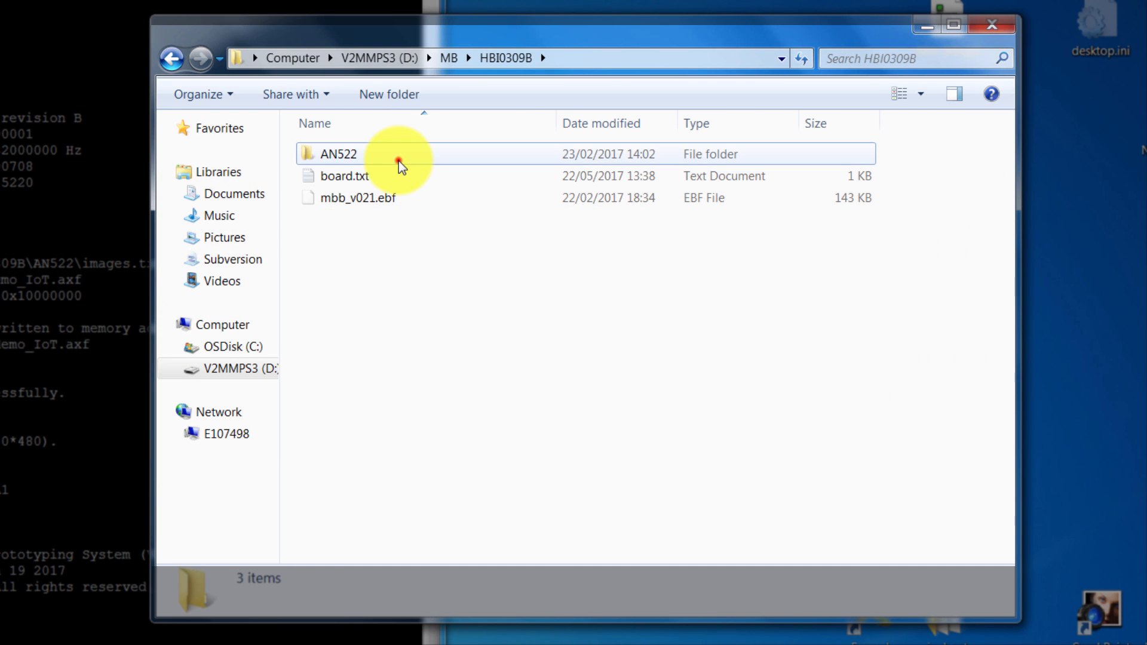
- Browse the AN522 application note folder and view its an522_v1.txt file
{"action": "double_click", "coordinate": [332, 152]}
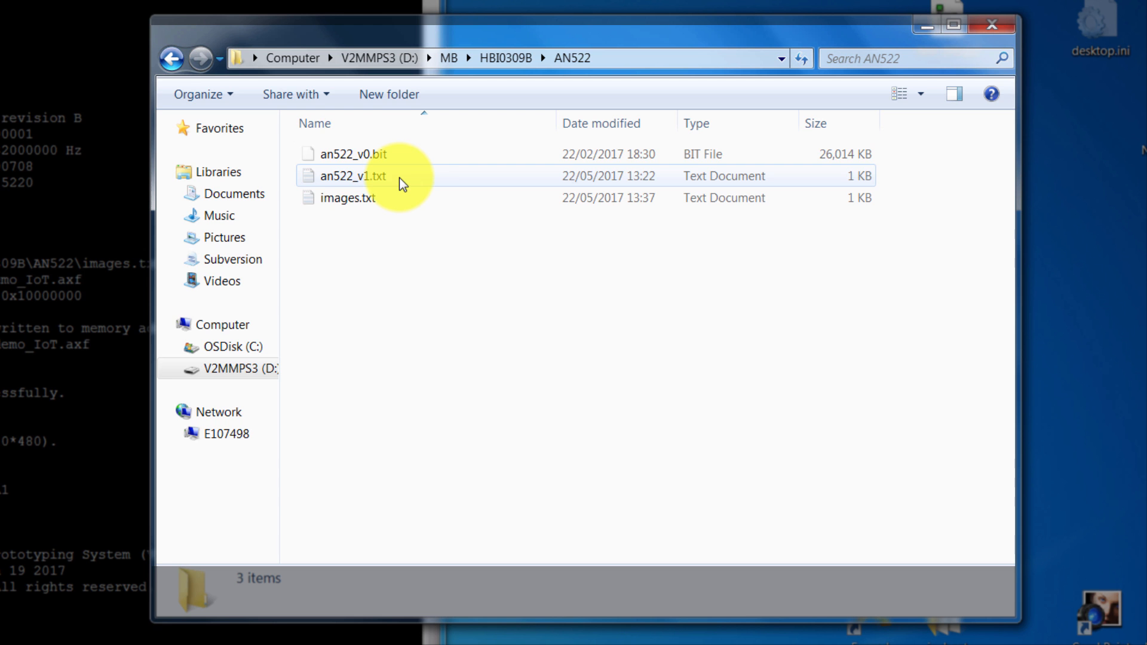
{"action": "double_click", "coordinate": [352, 176]}
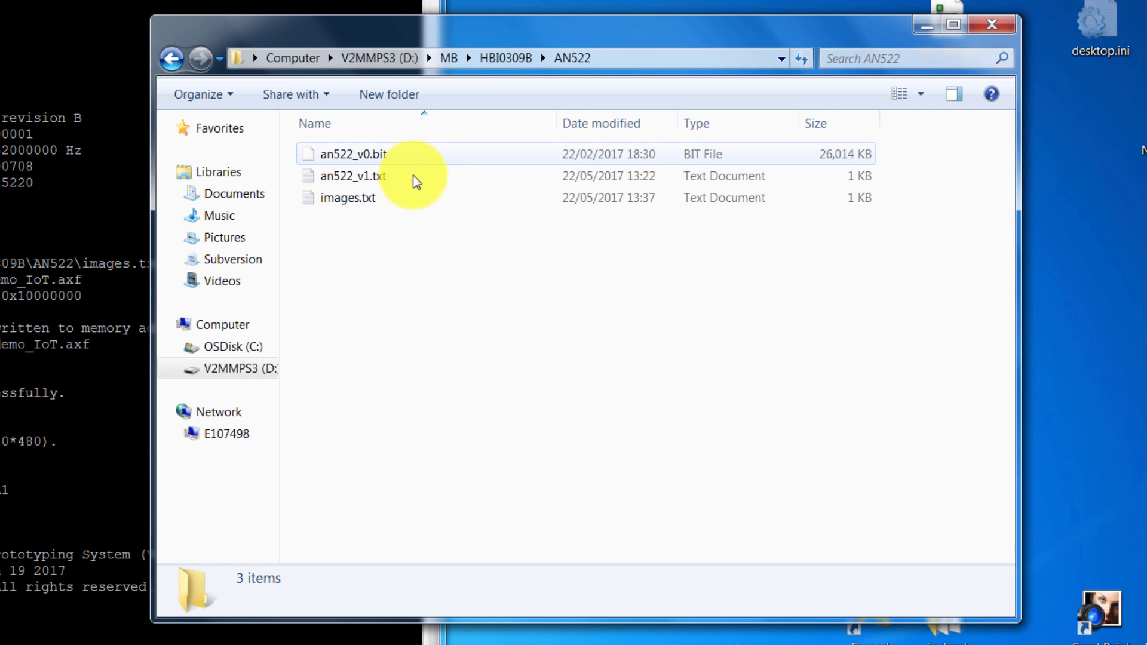
{"action": "double_click", "coordinate": [345, 197]}
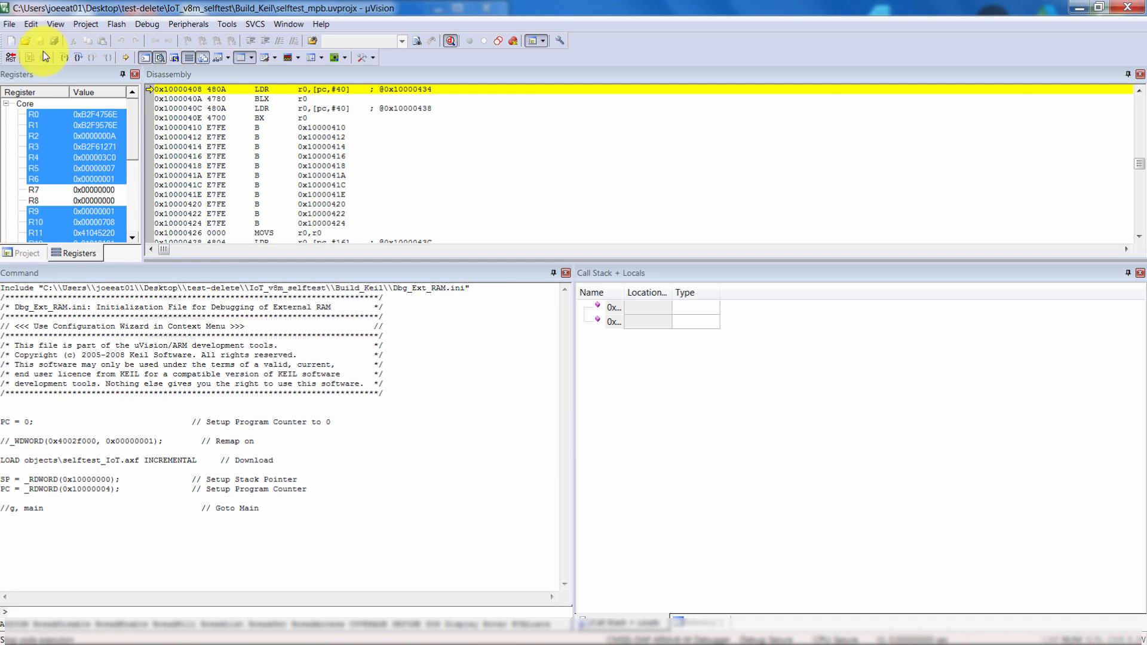
- Switch over to the Keil µVision debug session showing the disassembly
{"action": "left_click", "coordinate": [38, 57]}
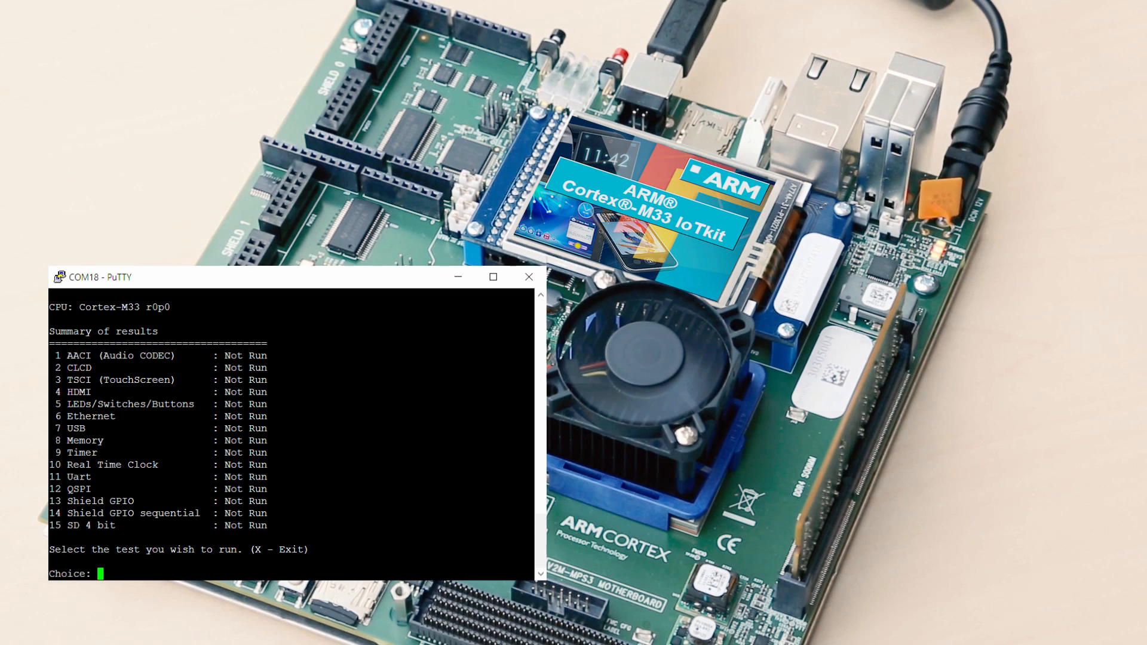
{"action": "type", "text": "2"}
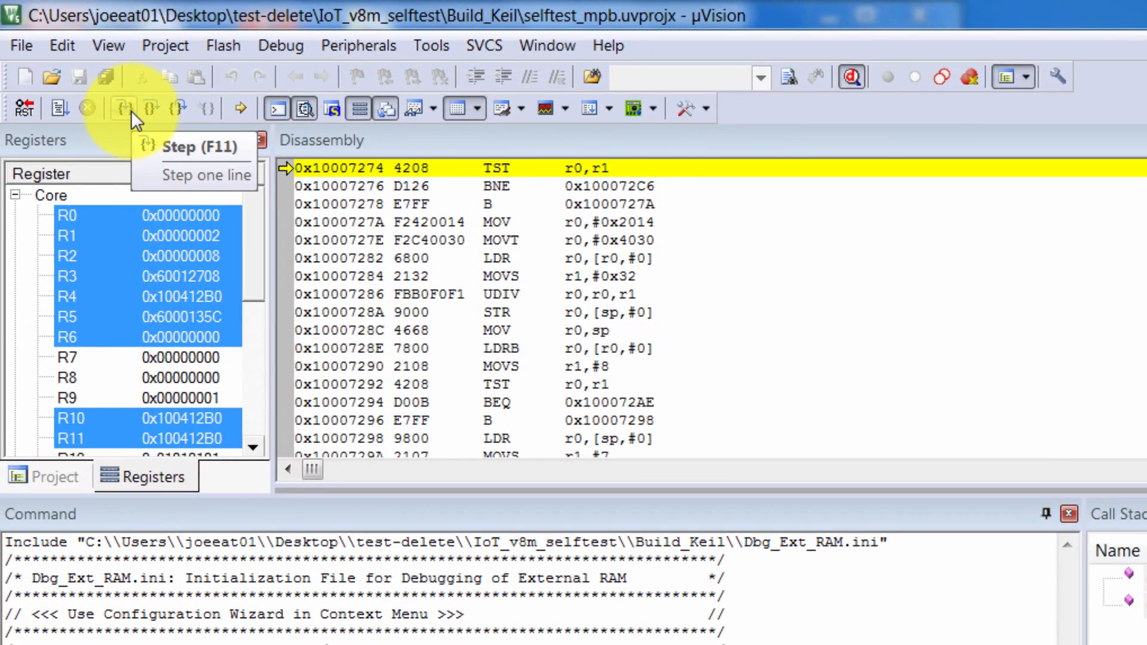
- Single-step the halted program twice through the disassembly, updating register R0
{"action": "left_click", "coordinate": [103, 109]}
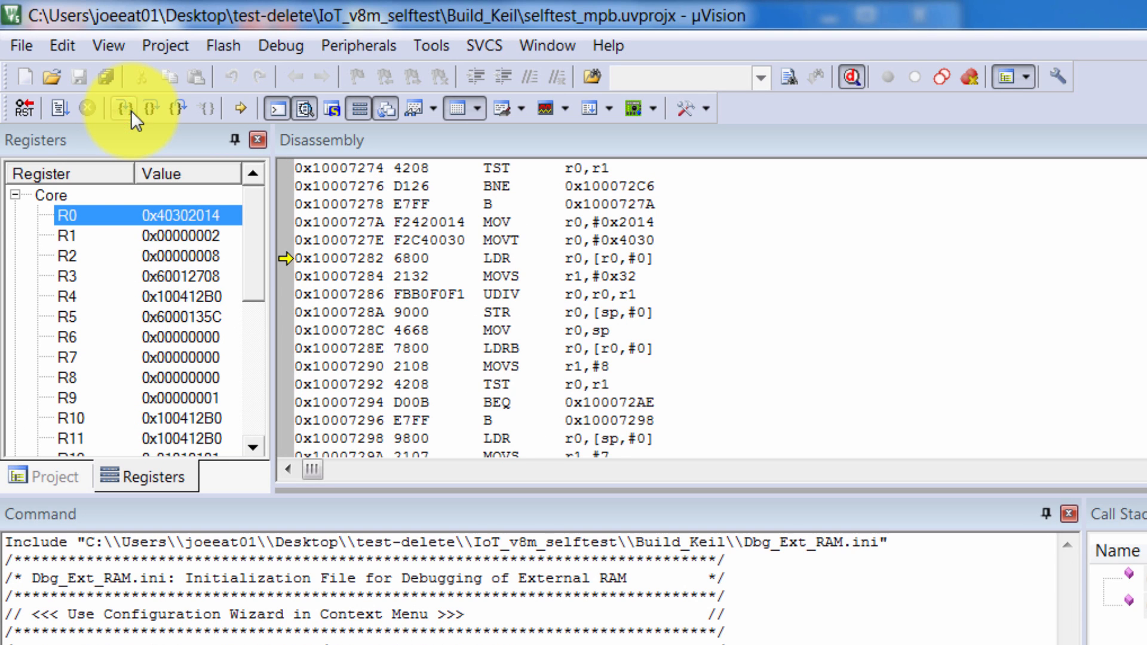
{"action": "left_click", "coordinate": [121, 107]}
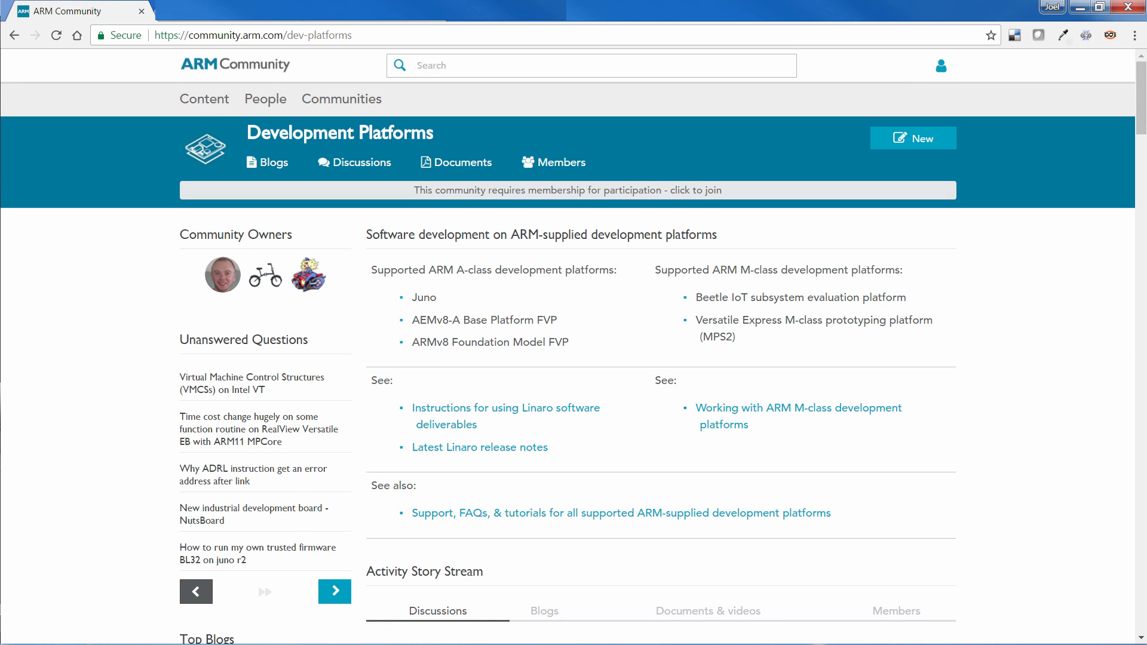
{"action": "scroll", "scroll_direction": "down", "scroll_amount": 3}
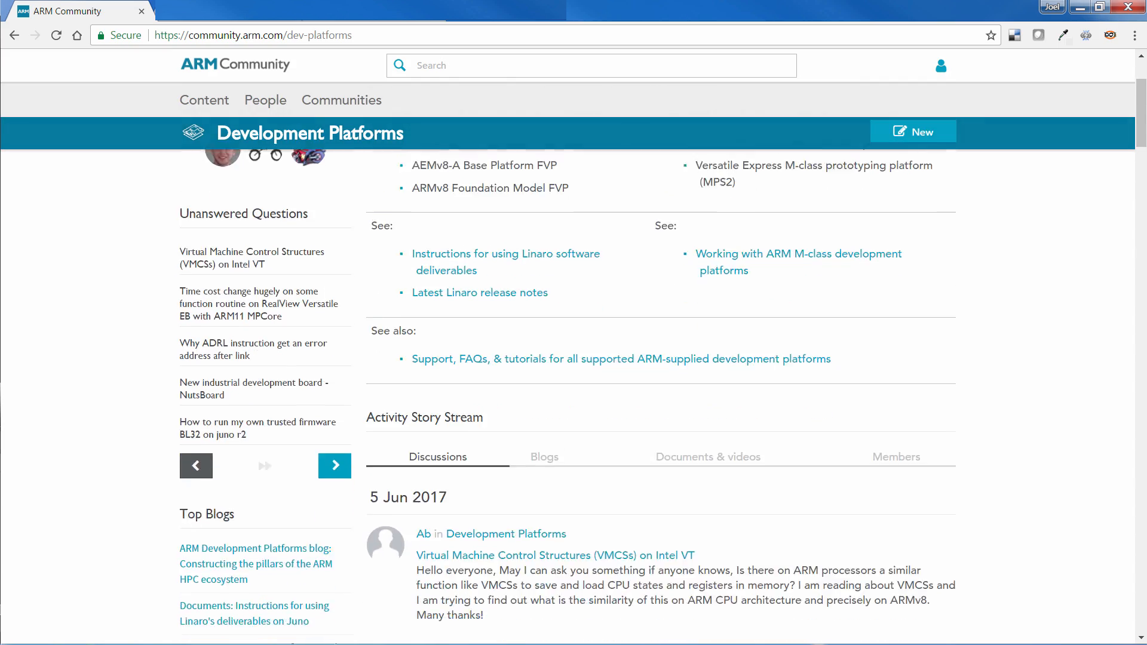
{"action": "scroll", "scroll_direction": "down", "scroll_amount": 3}
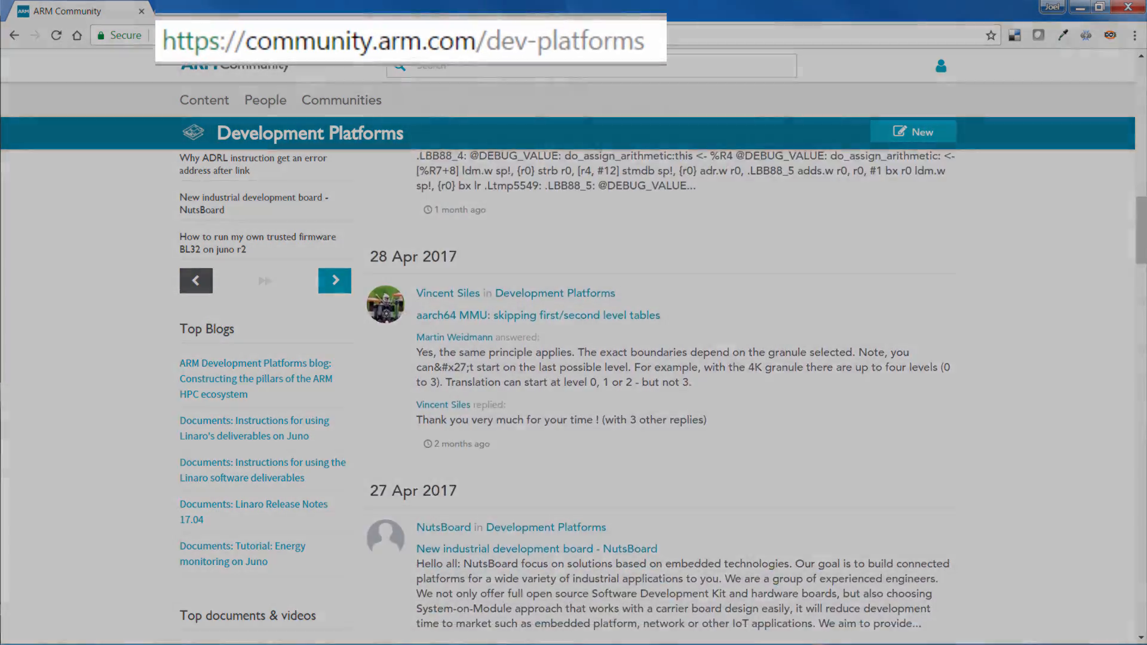
{"action": "scroll", "scroll_direction": "down", "scroll_amount": 3}
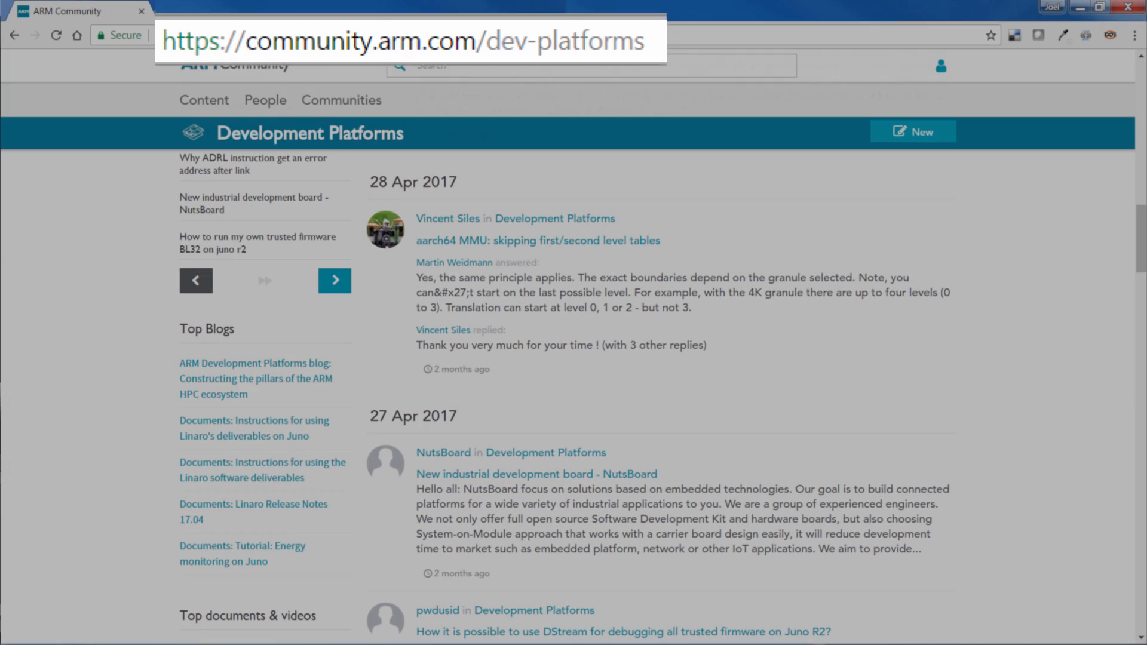